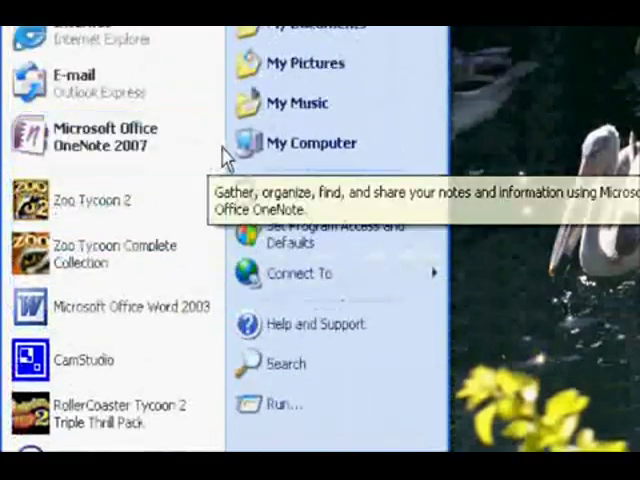
Step: Open My Computer from the Start menu to see the drives and connected camera
left_click(311, 143)
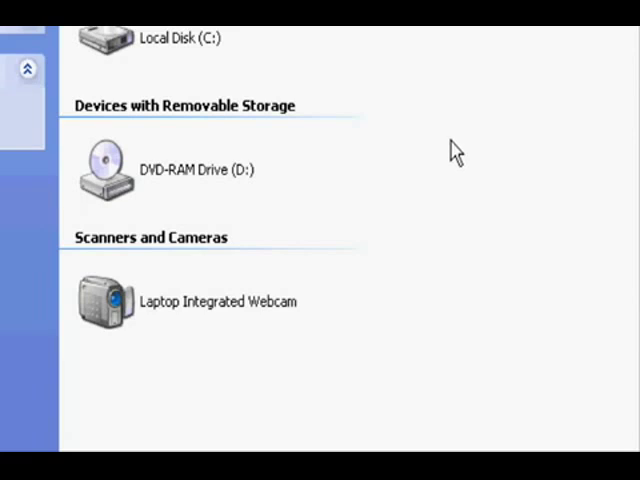
mouse_move(447, 160)
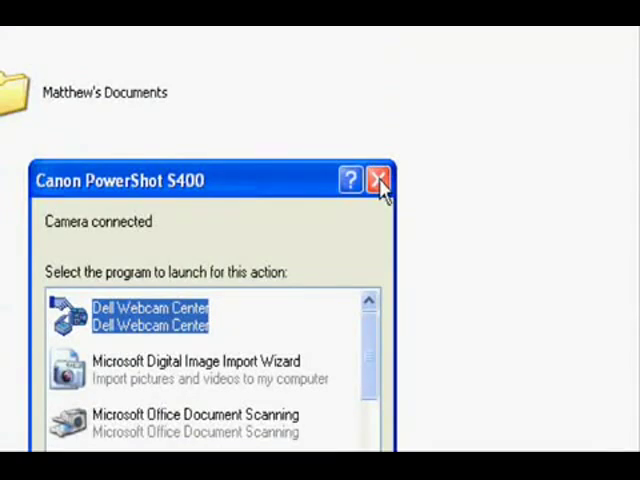
mouse_move(378, 180)
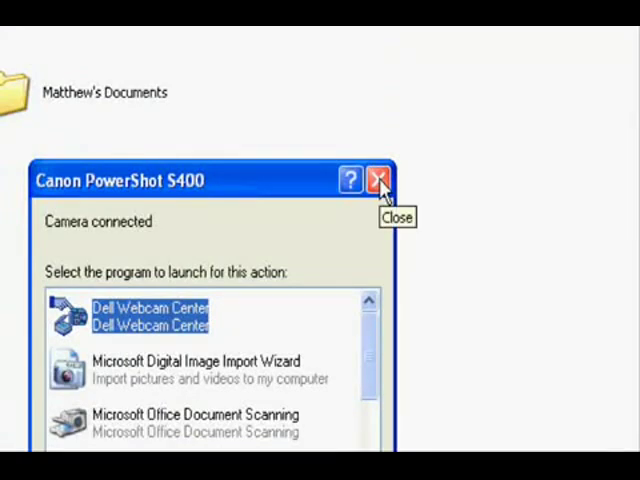
Step: Close the Canon PowerShot S400 prompt and select the camera's two photos
left_click(378, 180)
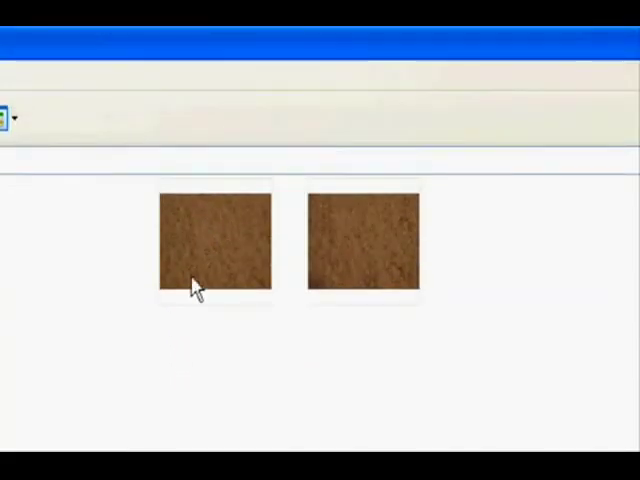
left_click(213, 245)
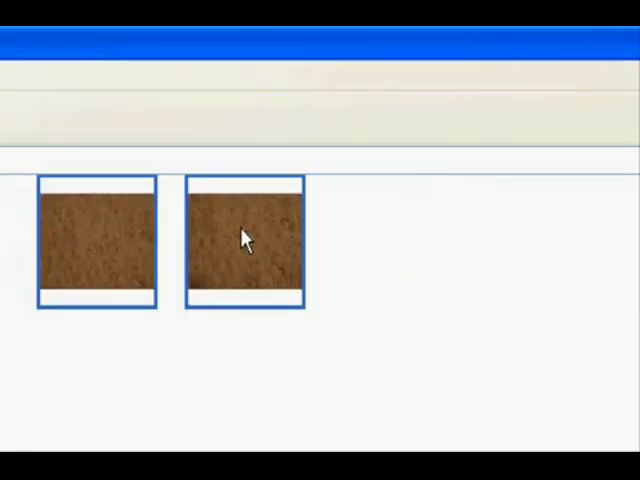
Step: Save both camera photos into My Pictures and scroll there to find them
right_click(245, 237)
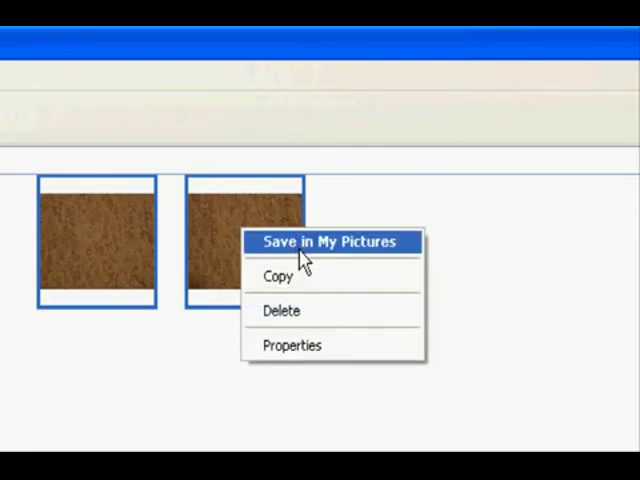
left_click(330, 242)
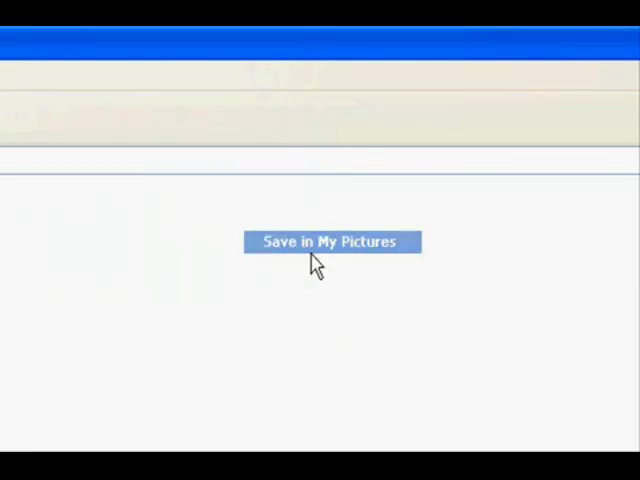
left_click(331, 242)
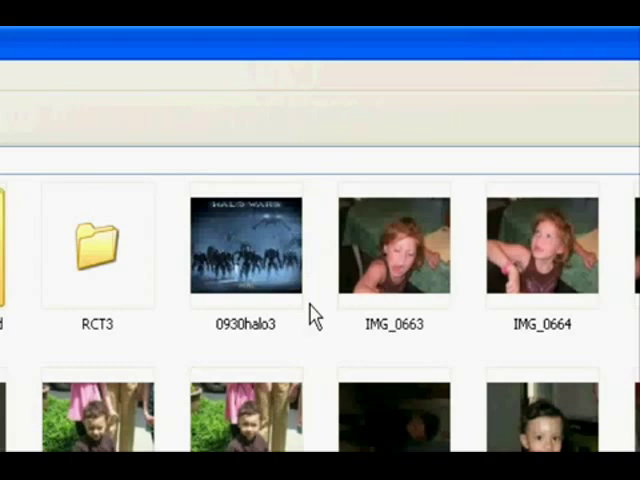
scroll("down", 3)
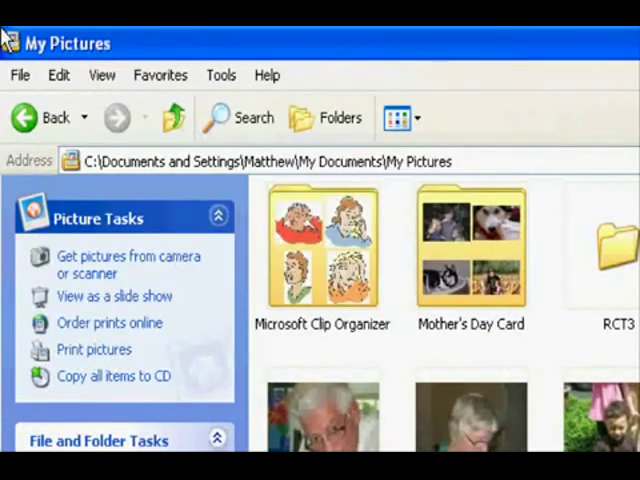
scroll("down", 3)
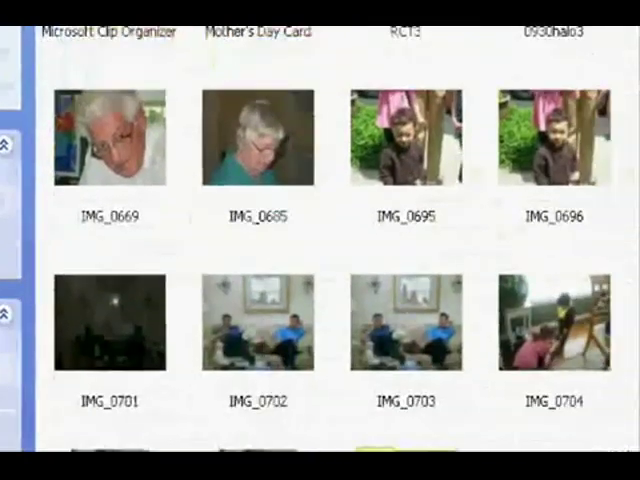
scroll("down", 3)
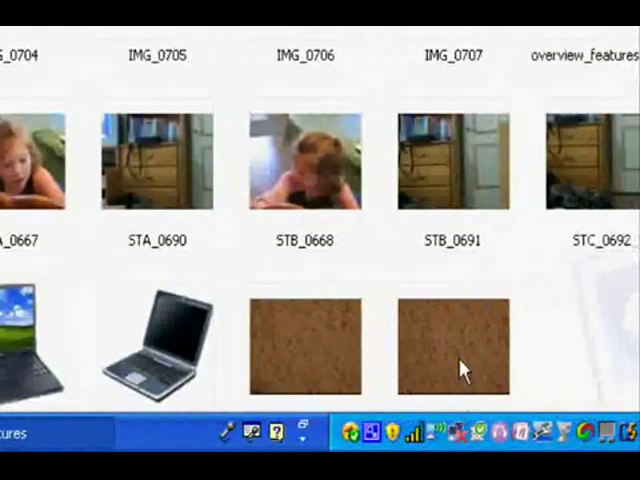
scroll("right", 3)
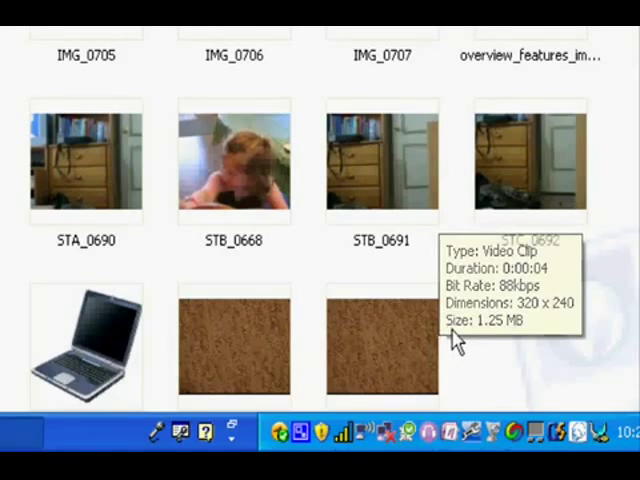
scroll("right", 3)
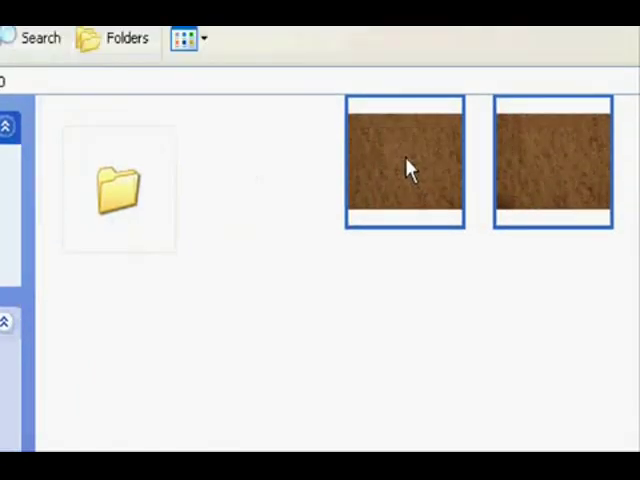
Step: Delete the two selected photos from the camera, confirming Yes in Confirm Multiple File Delete
right_click(405, 165)
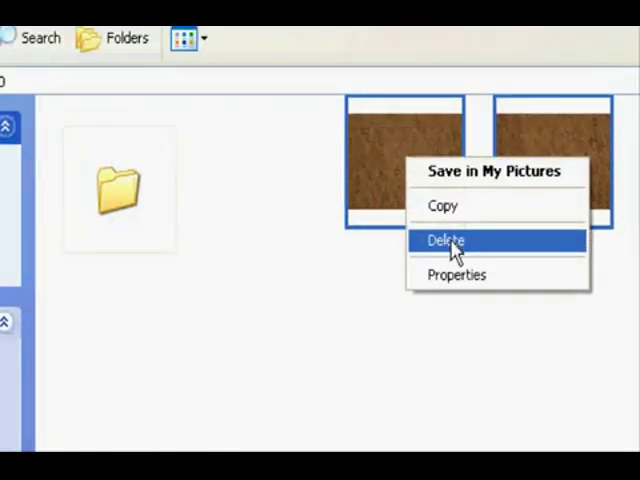
left_click(446, 240)
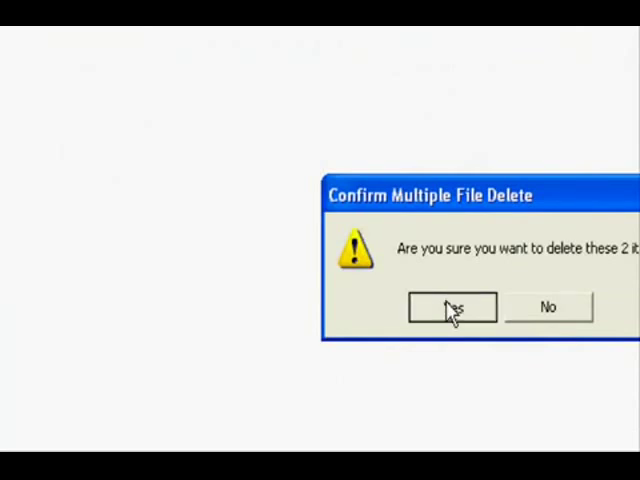
left_click(451, 307)
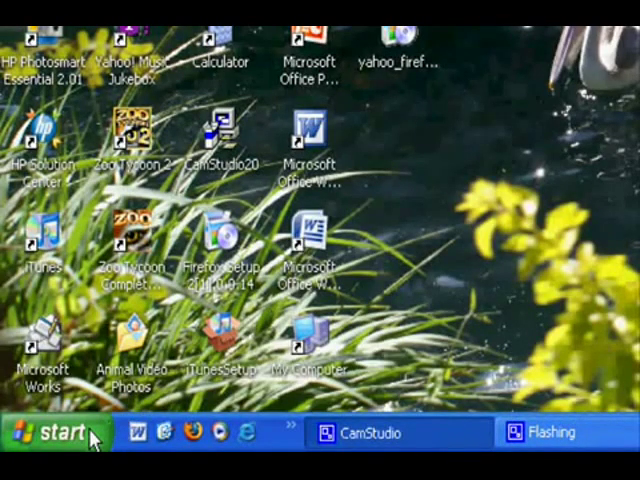
Step: Reopen My Computer from Start and close the Removable Disk (E:) AutoPlay prompt
left_click(55, 432)
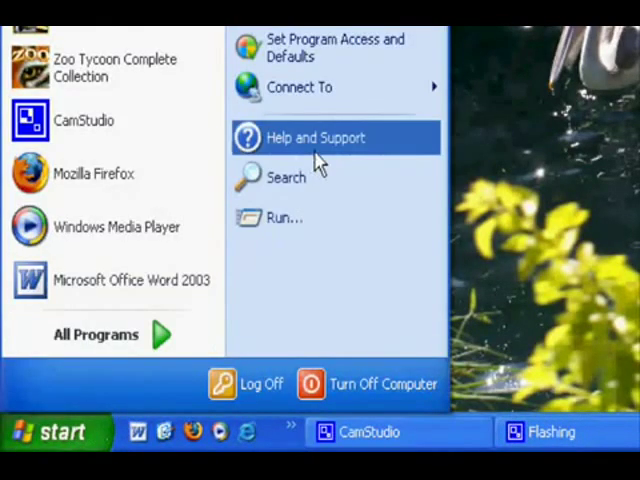
mouse_move(320, 143)
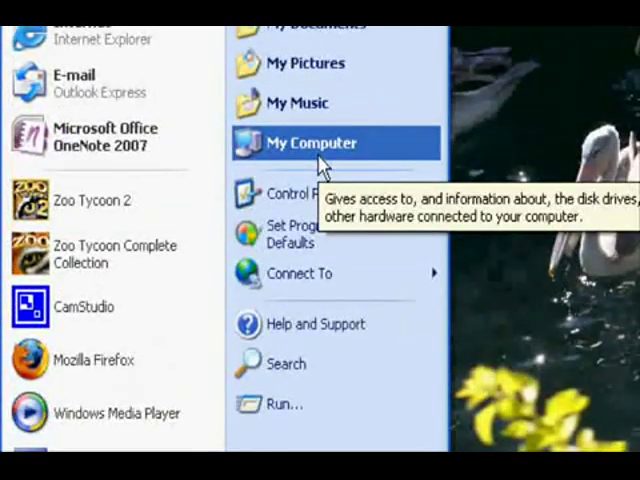
left_click(311, 143)
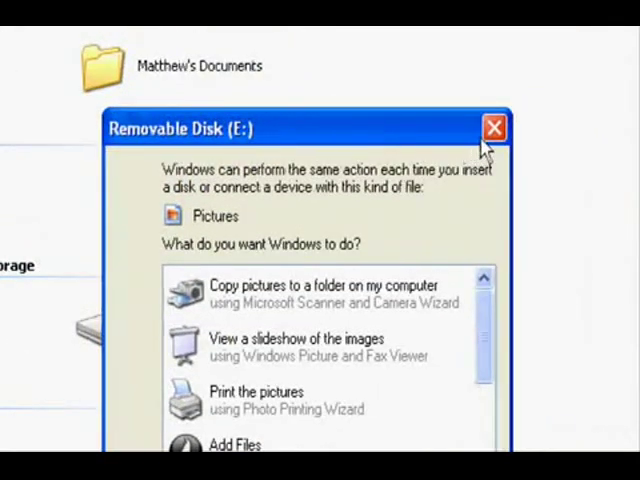
left_click(493, 127)
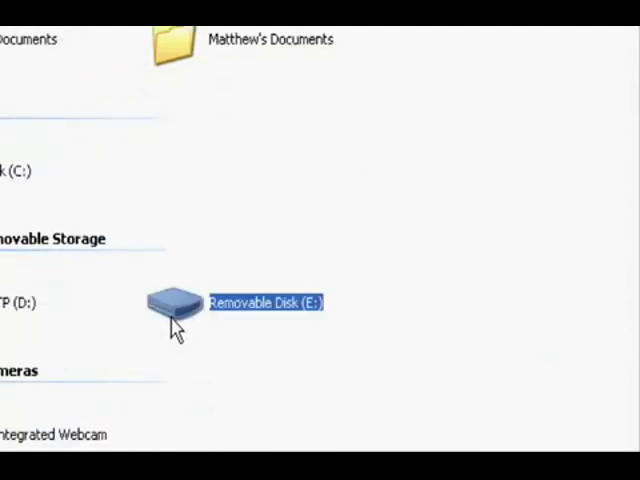
Step: Browse Removable Disk (E:) > DCIM > 100HPIMG and send HPIM0657 and HPIM0658 to My Documents
double_click(170, 300)
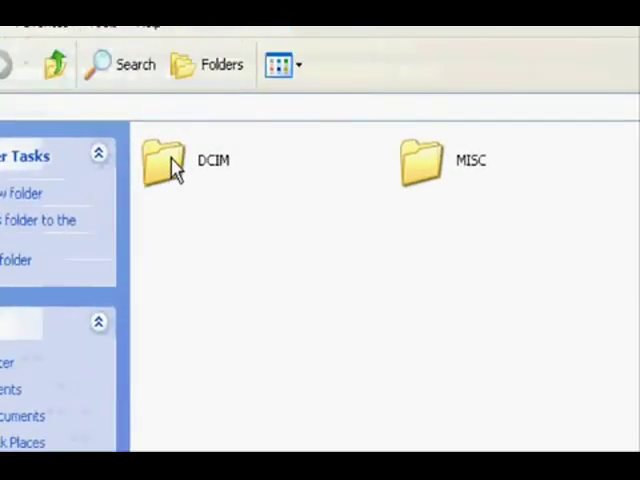
double_click(163, 162)
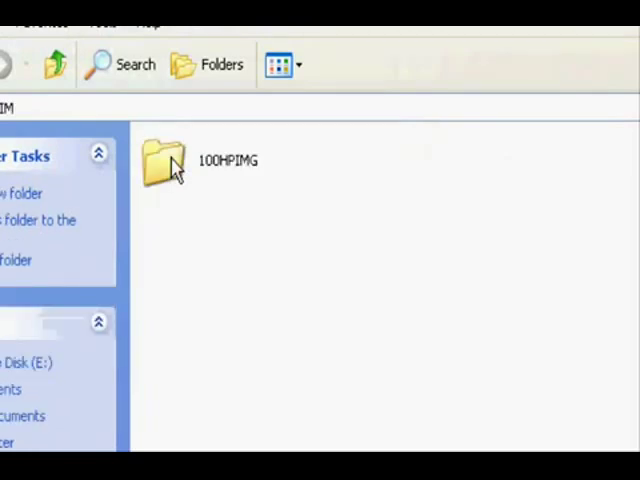
double_click(162, 162)
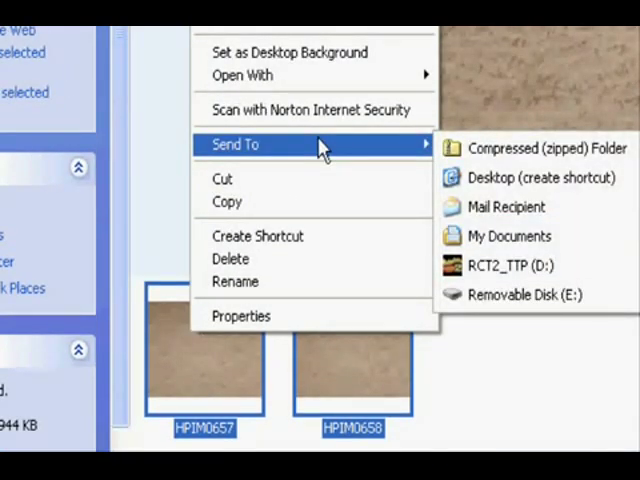
mouse_move(495, 294)
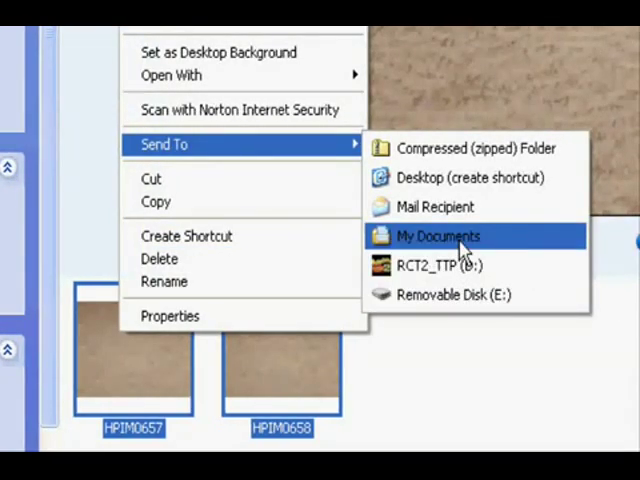
left_click(438, 236)
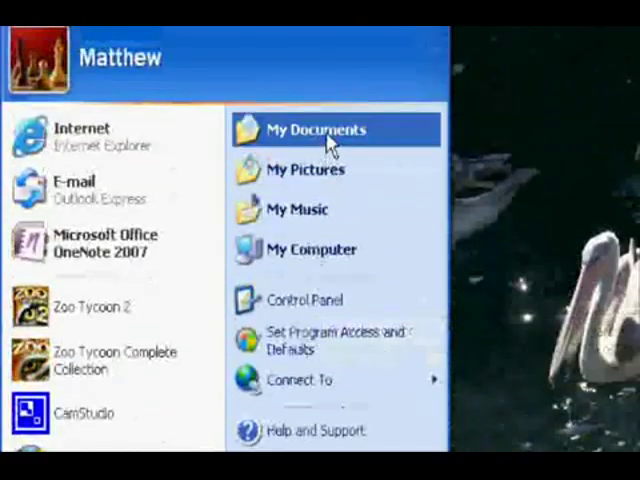
Step: Open My Documents from the Start menu to check the sent photos
left_click(318, 130)
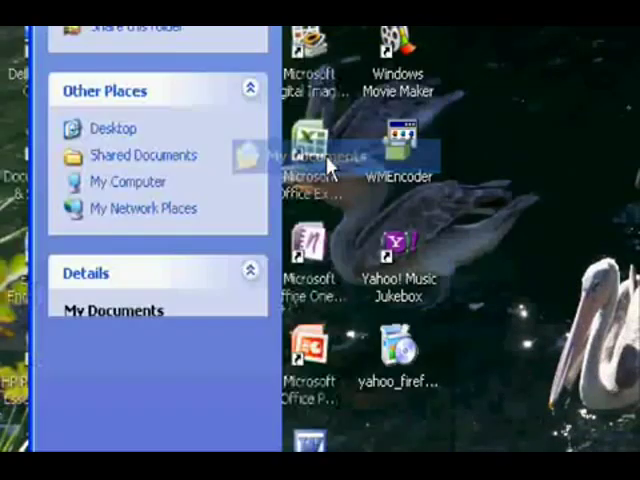